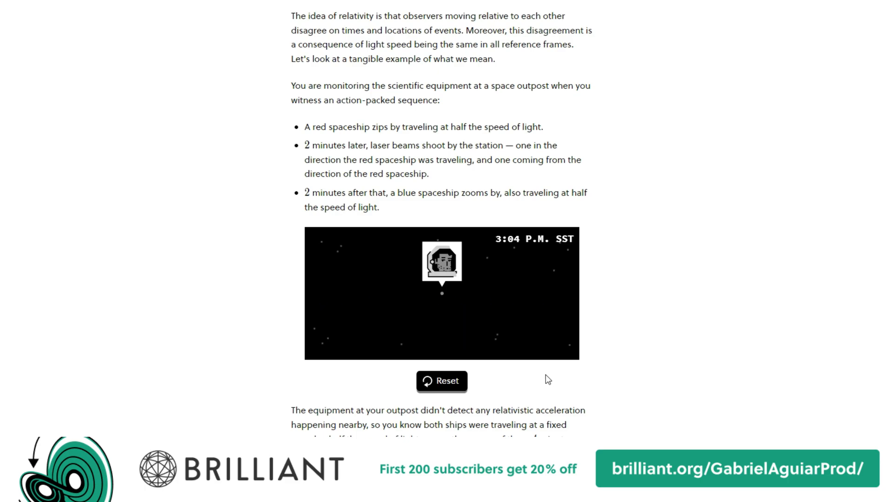
pyautogui.scroll(-3)
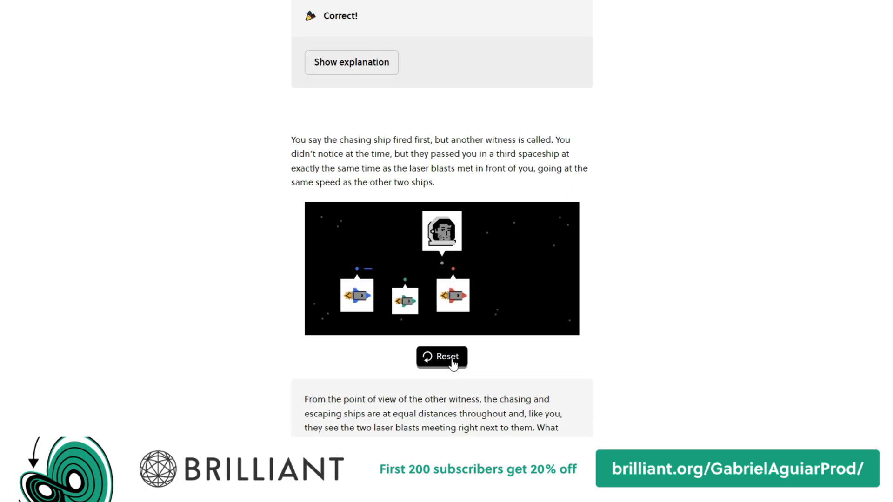